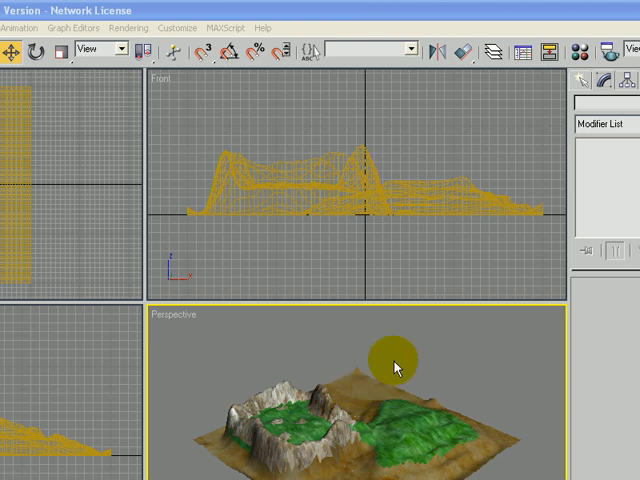
# Step: Create a plane primitive, Plane01, beside the terrain and give it a pink object colour
pyautogui.click(580, 85)
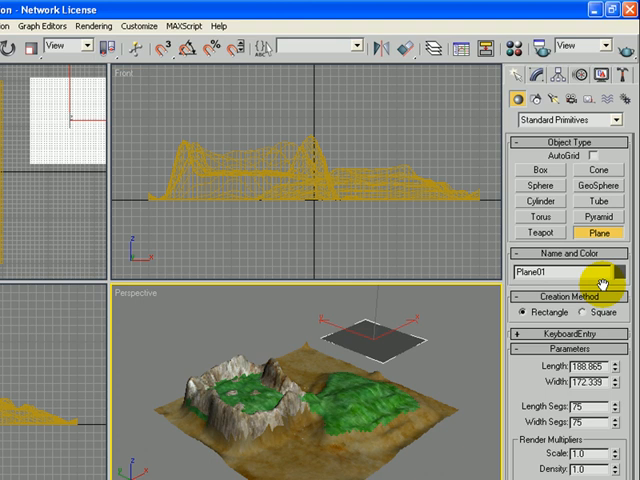
pyautogui.click(609, 271)
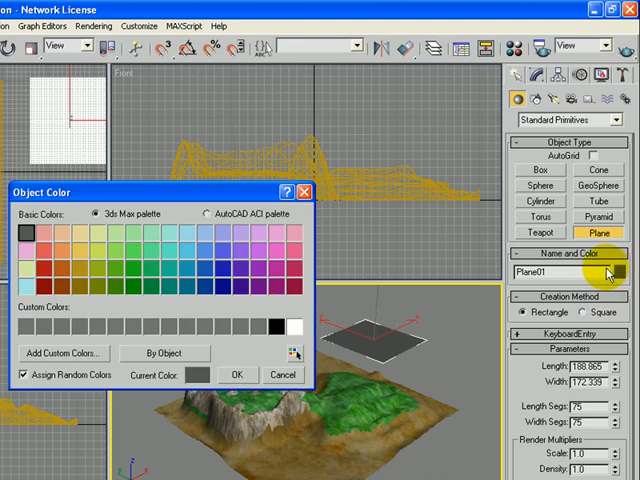
pyautogui.click(28, 234)
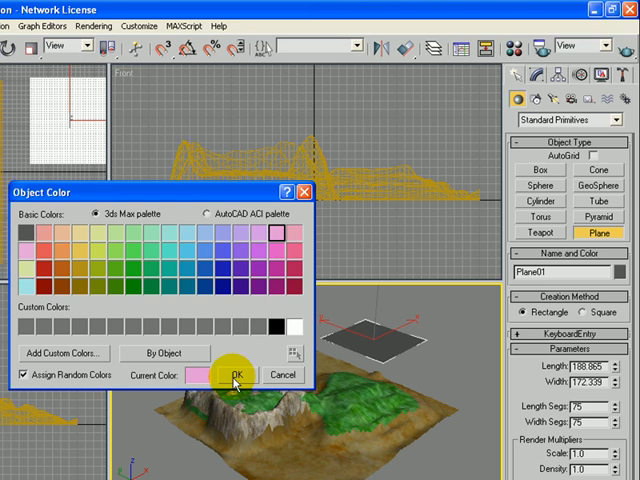
pyautogui.click(235, 375)
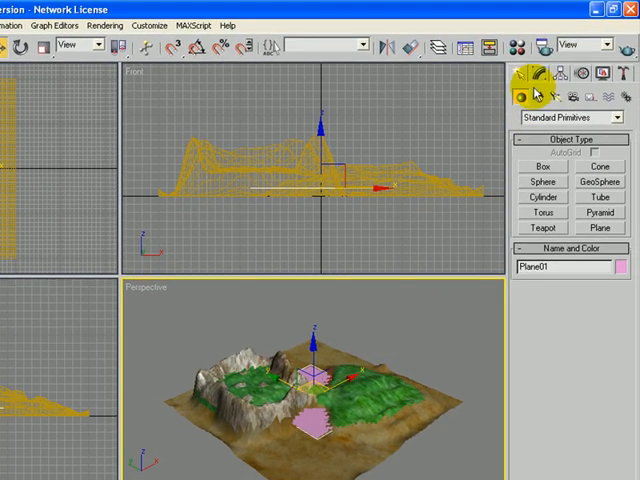
# Step: Resize Plane01 to 400 by 400 and raise it to Z = 10
pyautogui.click(537, 71)
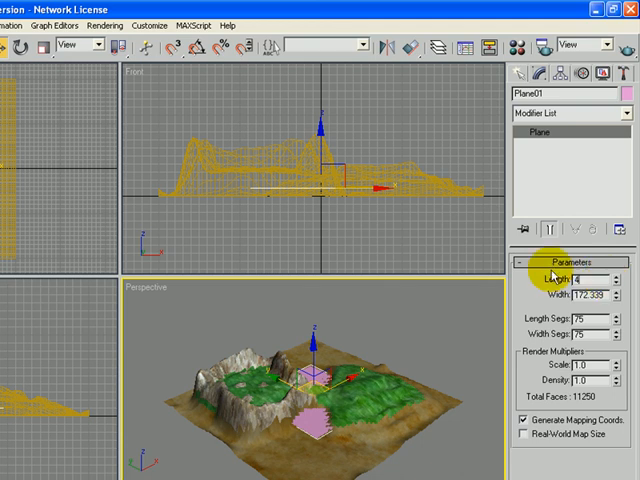
pyautogui.write('400.0')
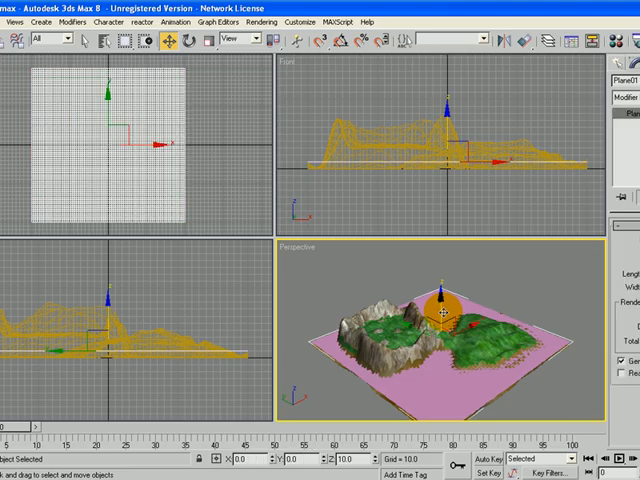
# Step: Assign a VEMaterial with water / s_water settings to the plane in the Material Editor
pyautogui.click(166, 39)
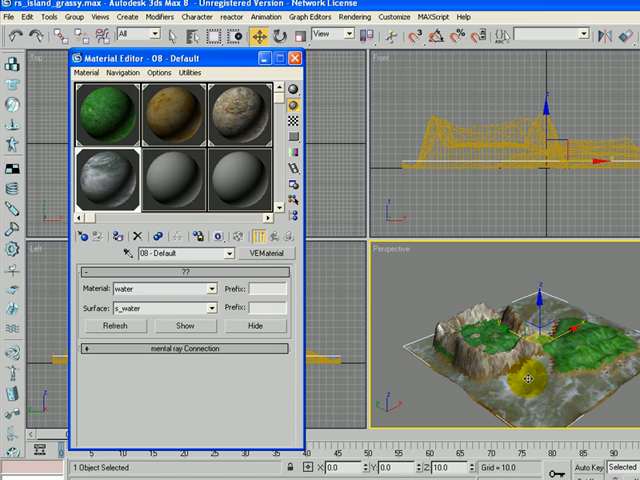
pyautogui.click(298, 58)
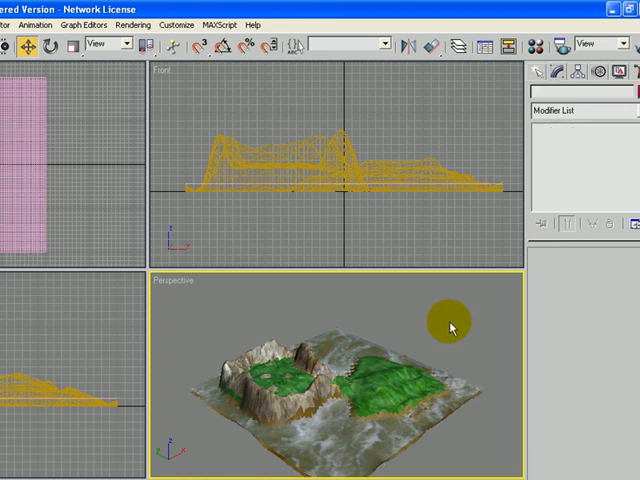
# Step: Rename the plane to plane_water and deselect it
pyautogui.click(452, 325)
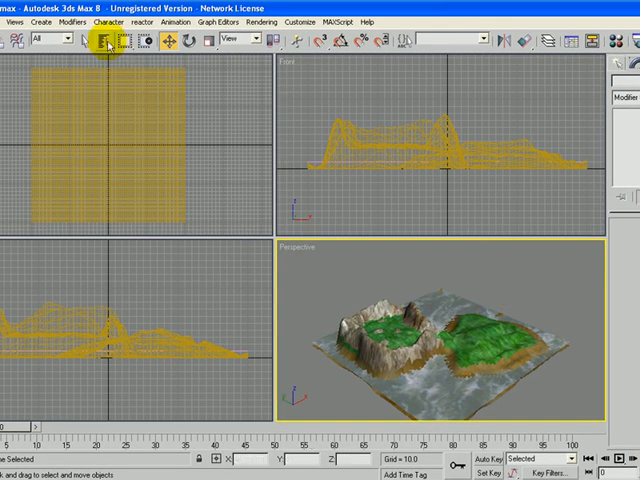
# Step: Select plane_water from the Select by Name list alongside plane_island
pyautogui.click(103, 39)
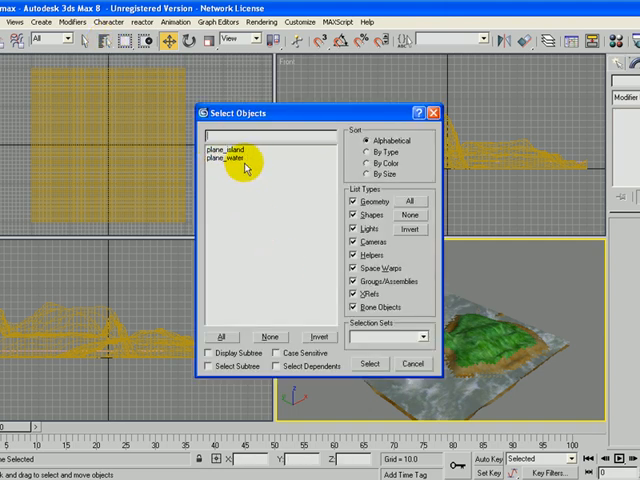
pyautogui.click(372, 363)
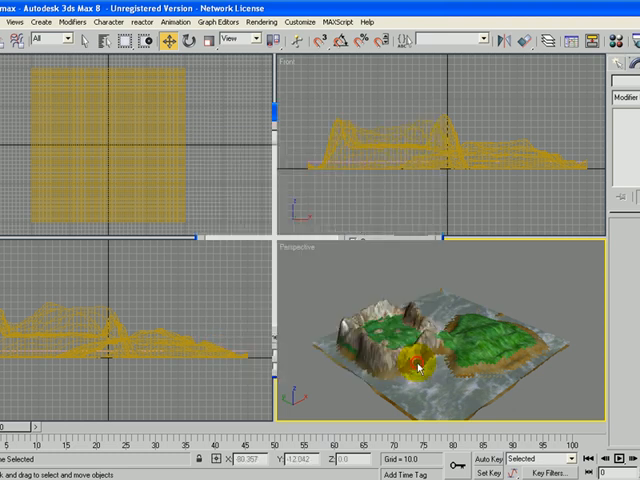